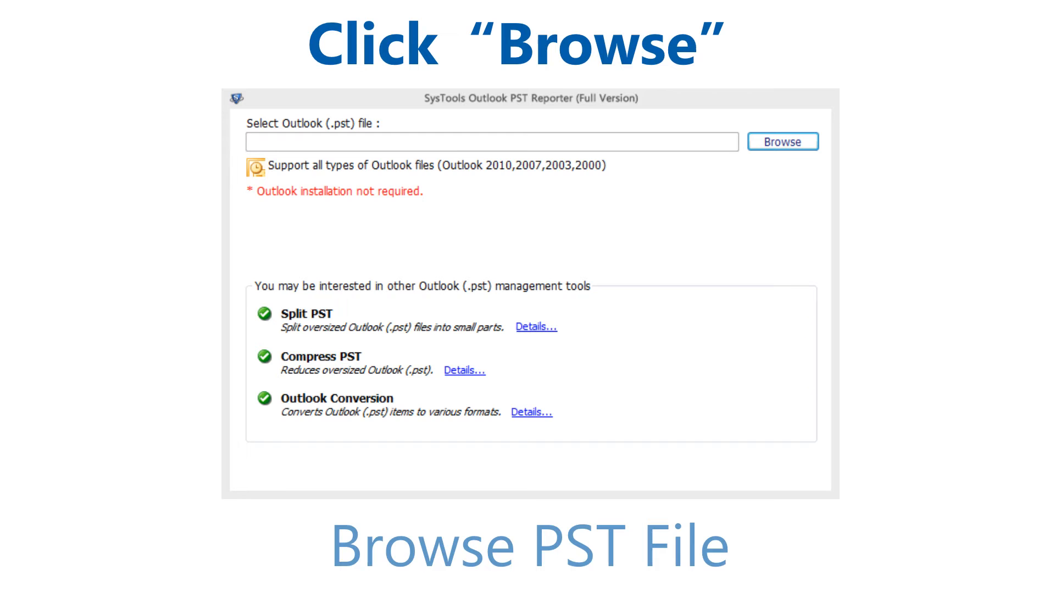
# Browse to Documents > Outlook Files and select the single .pst data file
pyautogui.click(782, 142)
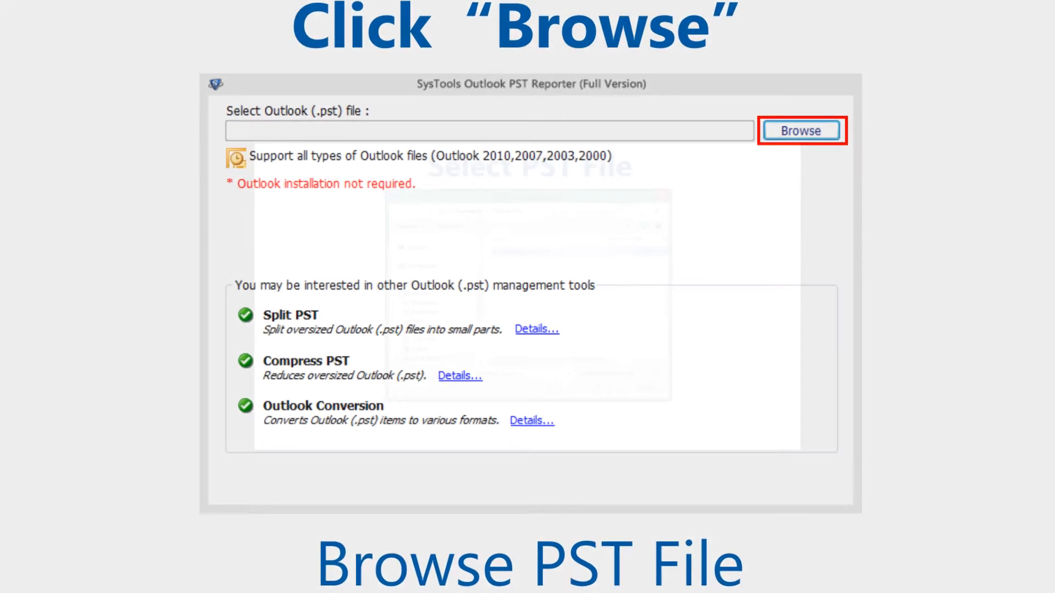
pyautogui.click(801, 131)
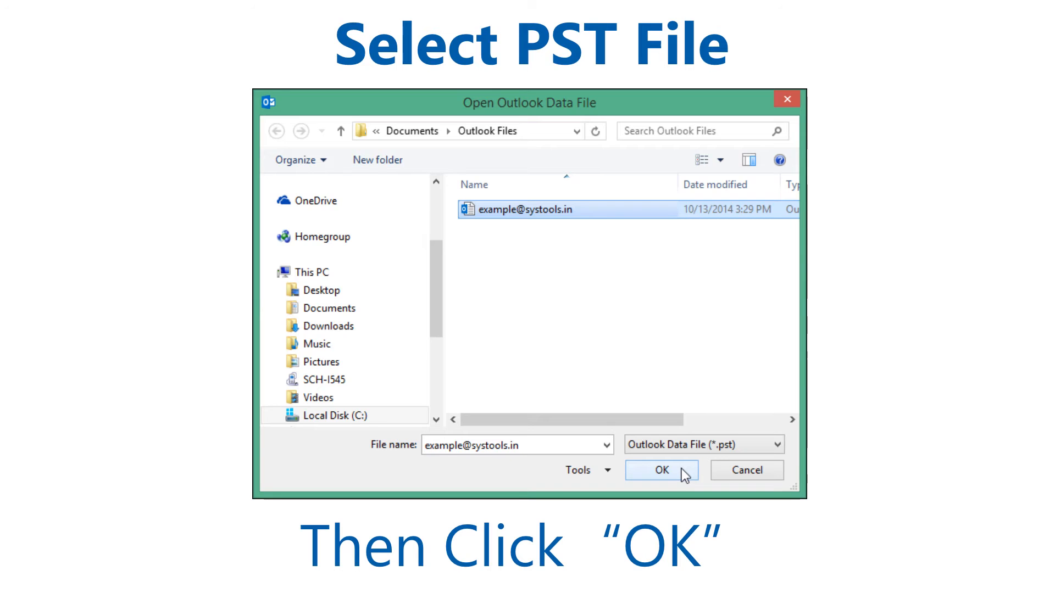
pyautogui.click(660, 469)
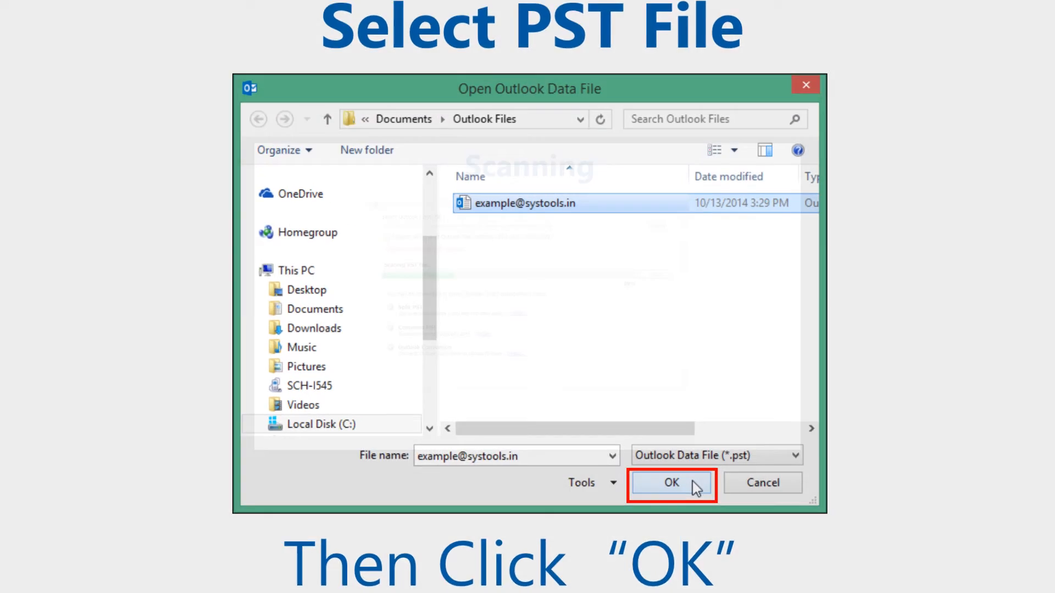
# Scan the PST, then review the Attachment, Top Sender, Year Wise and Folder Wise reports
pyautogui.click(670, 484)
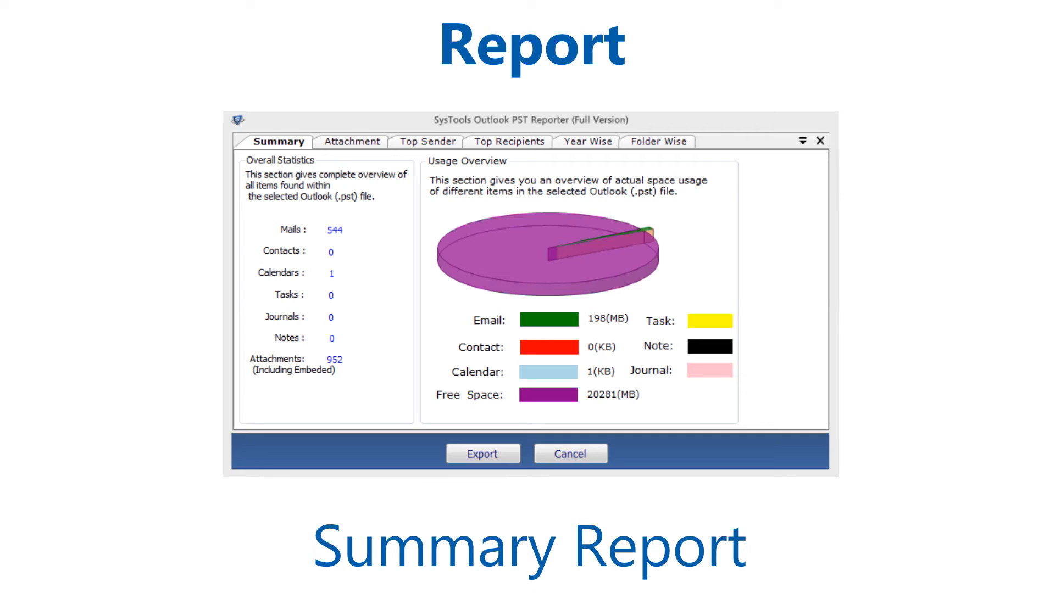
pyautogui.click(351, 142)
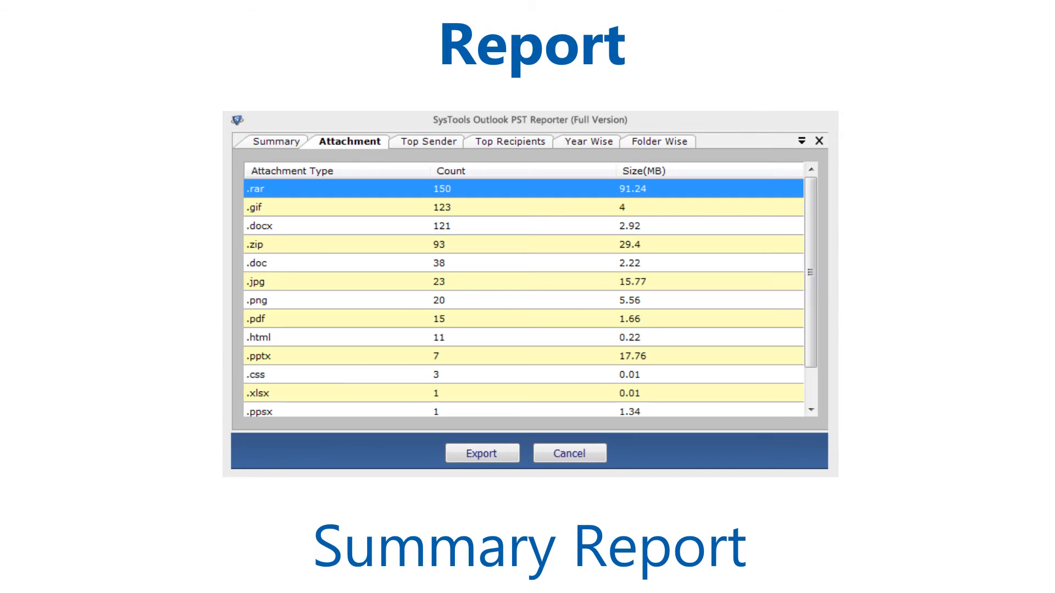
pyautogui.click(424, 141)
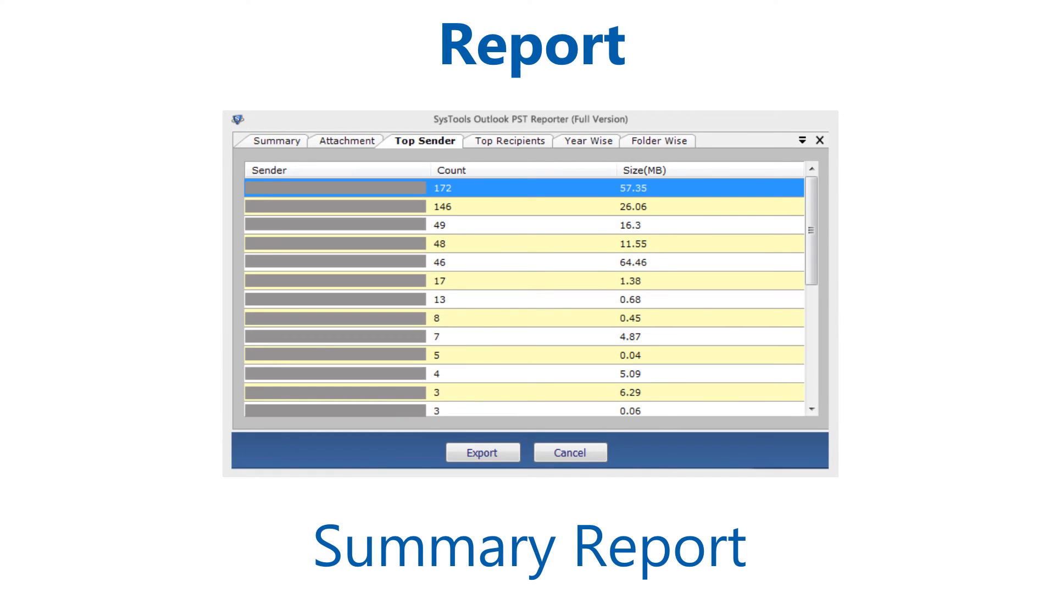
pyautogui.click(585, 140)
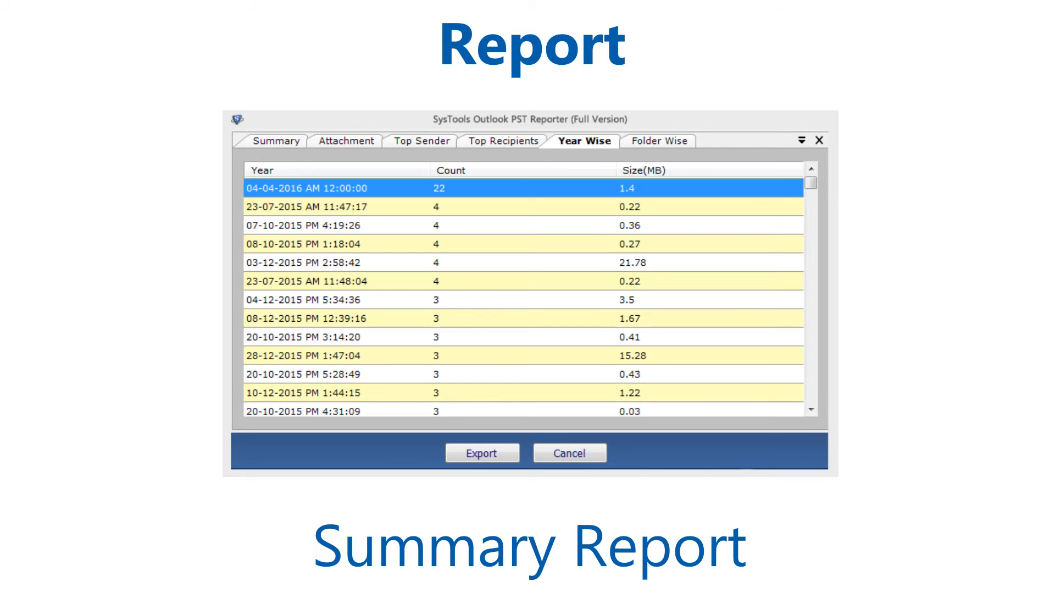
pyautogui.click(657, 141)
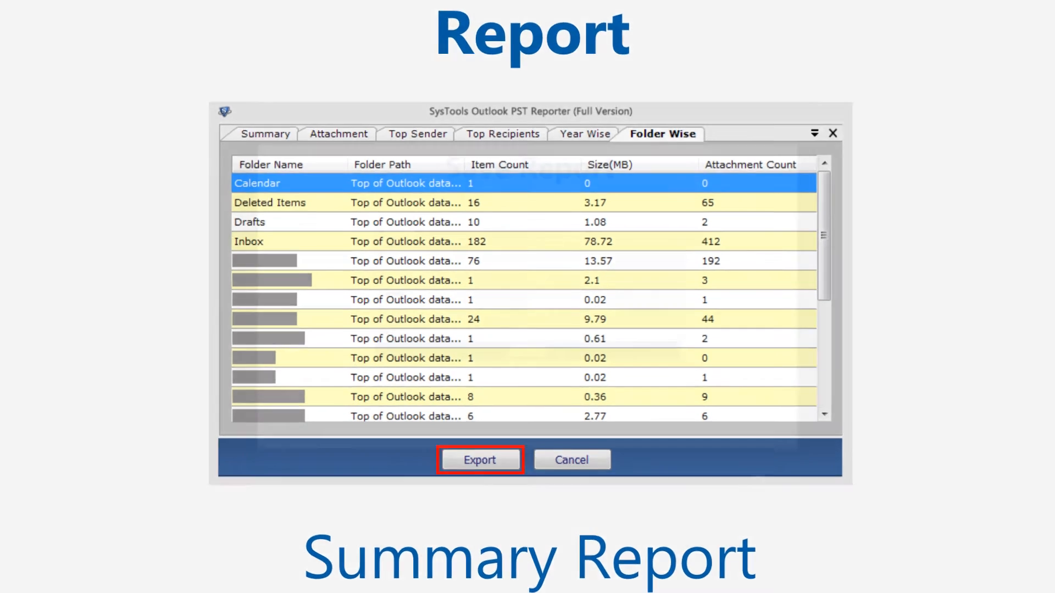
# Export all report categories as CSV to the Desktop with every option checked
pyautogui.click(479, 461)
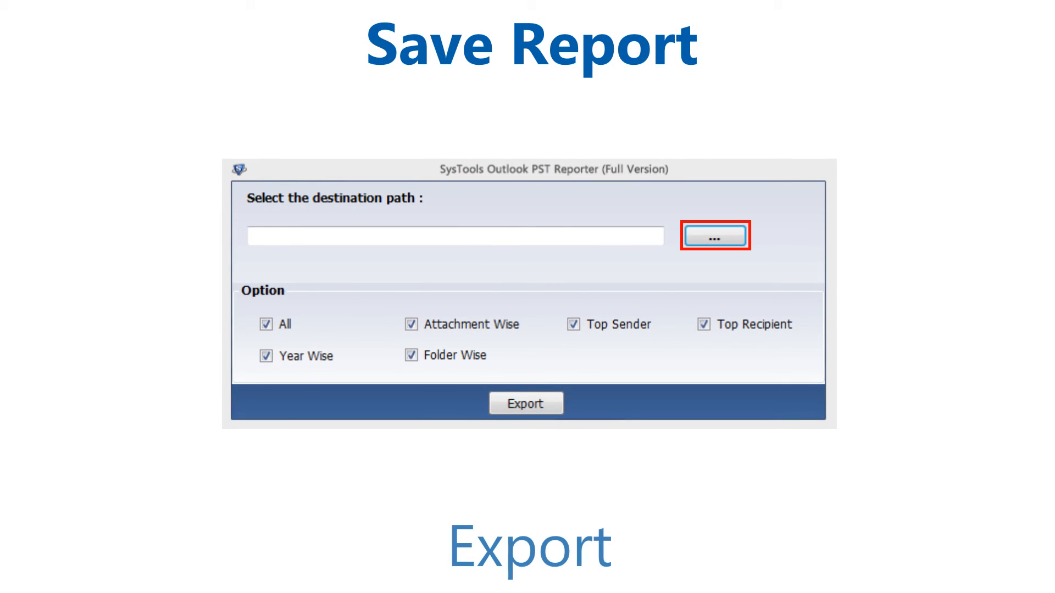
pyautogui.click(714, 236)
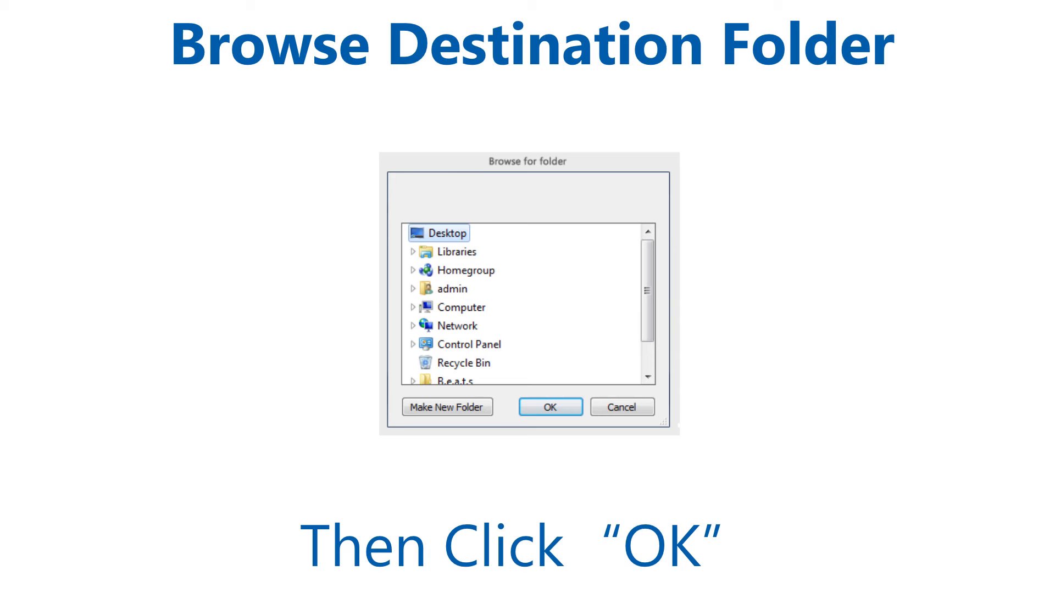
pyautogui.click(549, 406)
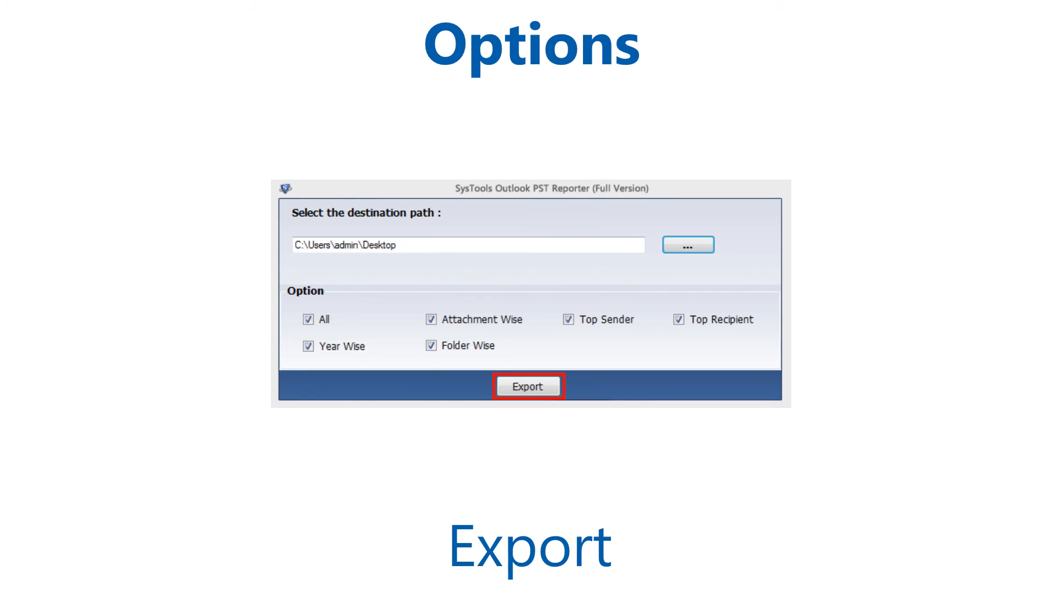
pyautogui.click(527, 385)
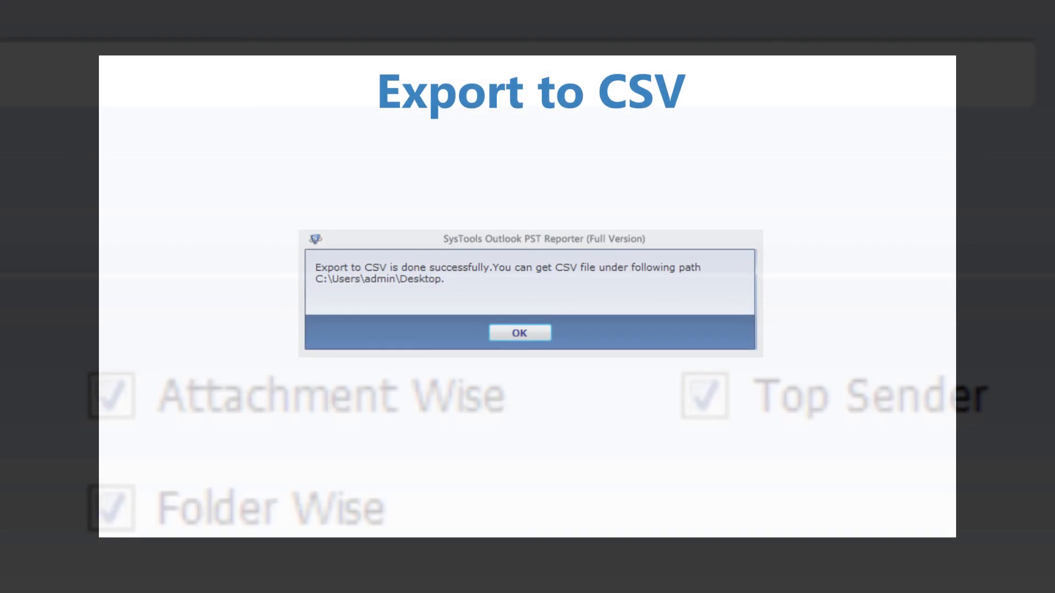